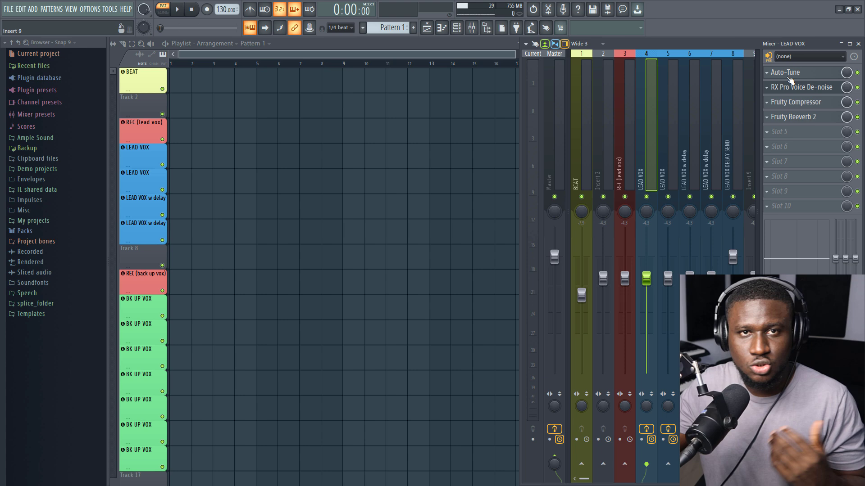
Step: Check Auto-Tune on LEAD VOX, then open RX Pro Voice De-noise (Dialogue, 12 dB reduction)
{"action": "left_click", "coordinate": [784, 72]}
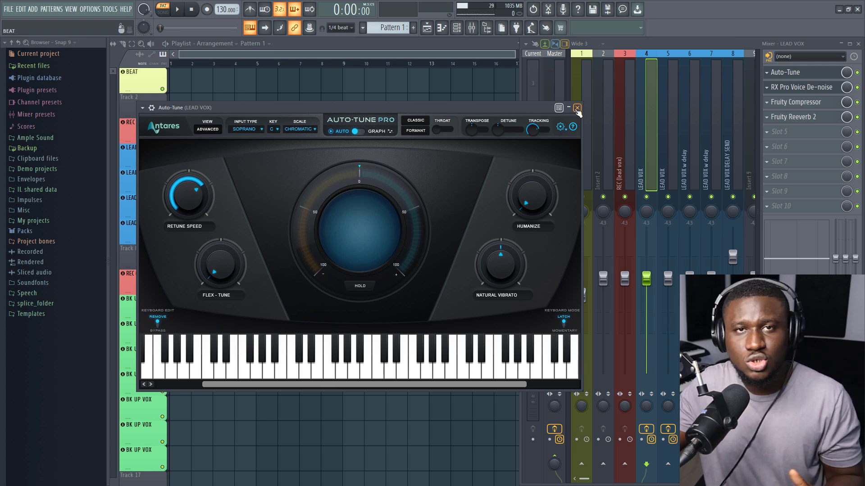
{"action": "left_click", "coordinate": [576, 108]}
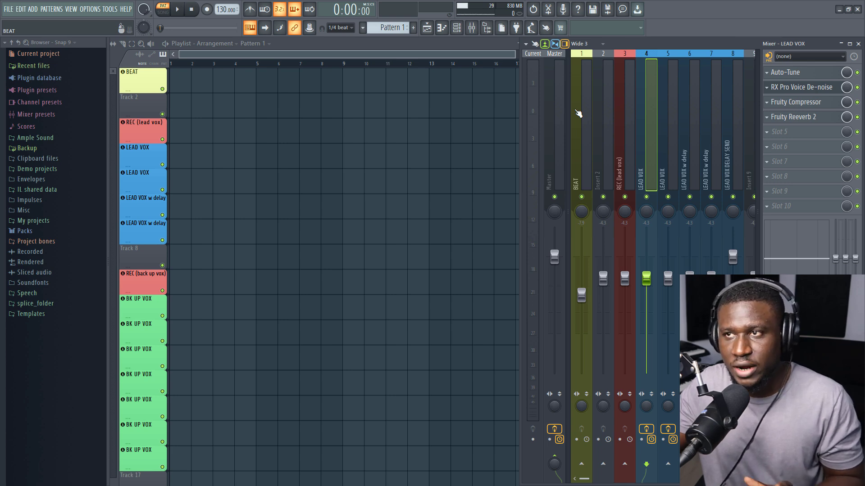
{"action": "left_click", "coordinate": [796, 102]}
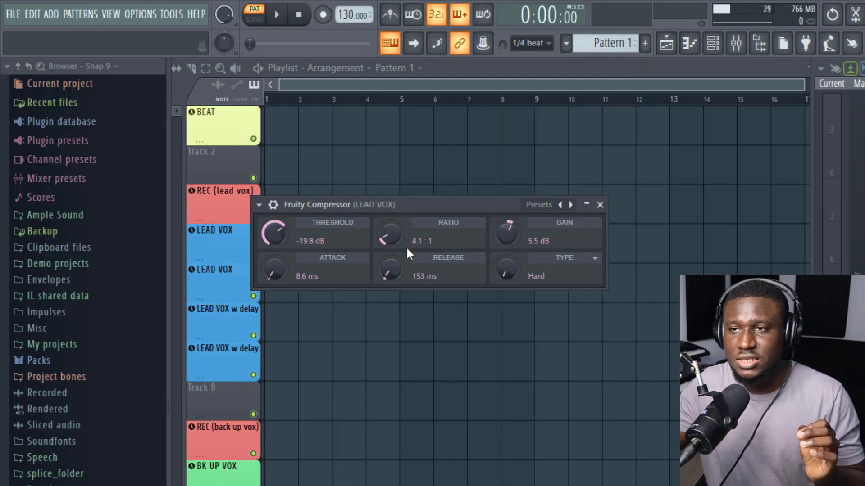
{"action": "mouse_move", "coordinate": [422, 253]}
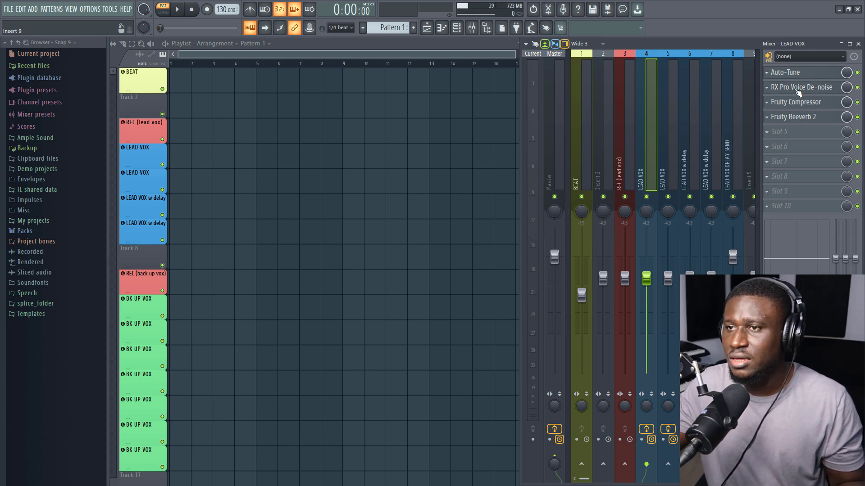
{"action": "left_click", "coordinate": [809, 87]}
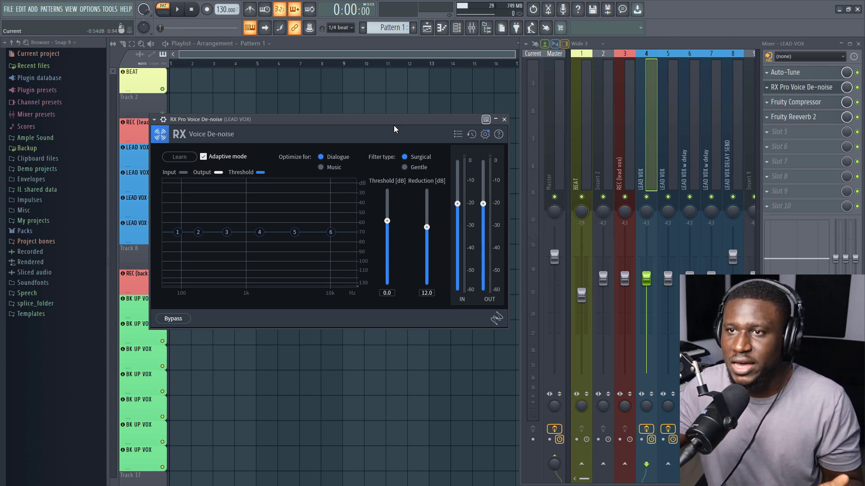
{"action": "mouse_move", "coordinate": [280, 133]}
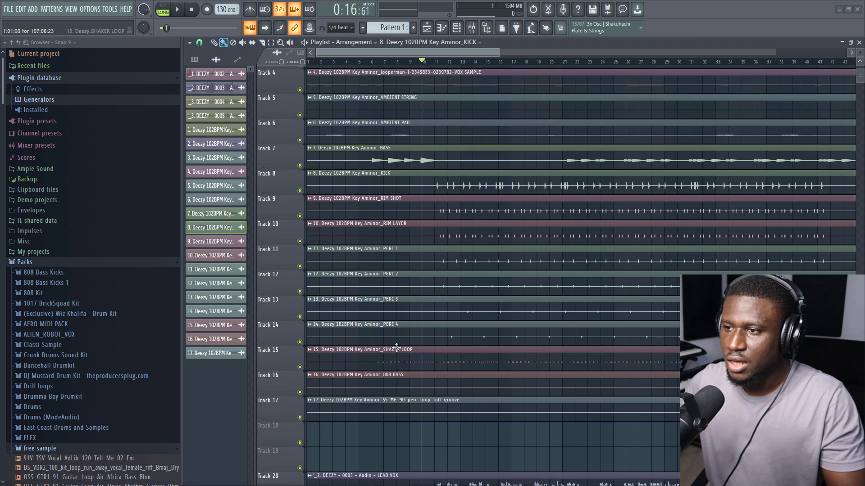
Step: Lower the LEAD VOX mixer fader and set the project tempo to 102 BPM
{"action": "left_click", "coordinate": [180, 9]}
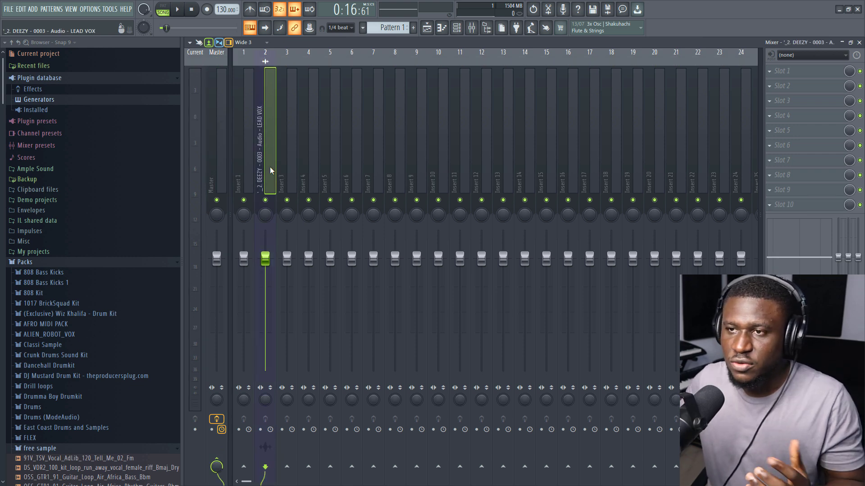
{"action": "left_click_drag", "start_coordinate": [265, 260], "coordinate": [265, 257]}
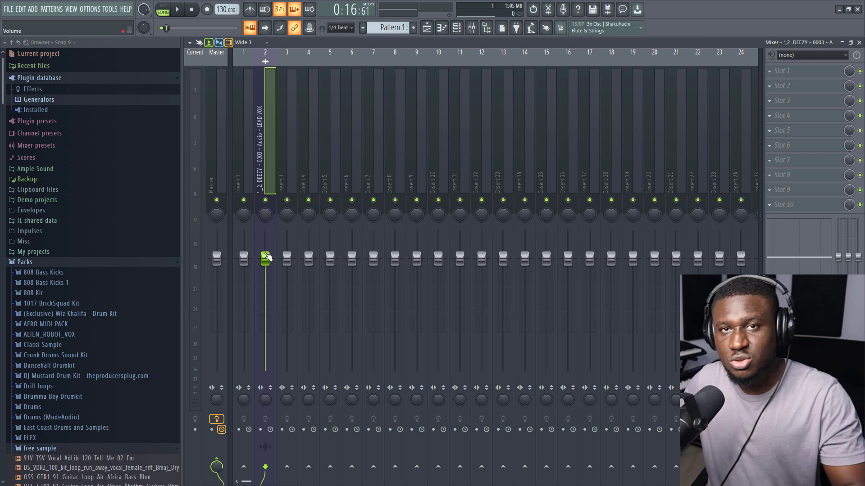
{"action": "left_click_drag", "start_coordinate": [266, 258], "coordinate": [265, 290]}
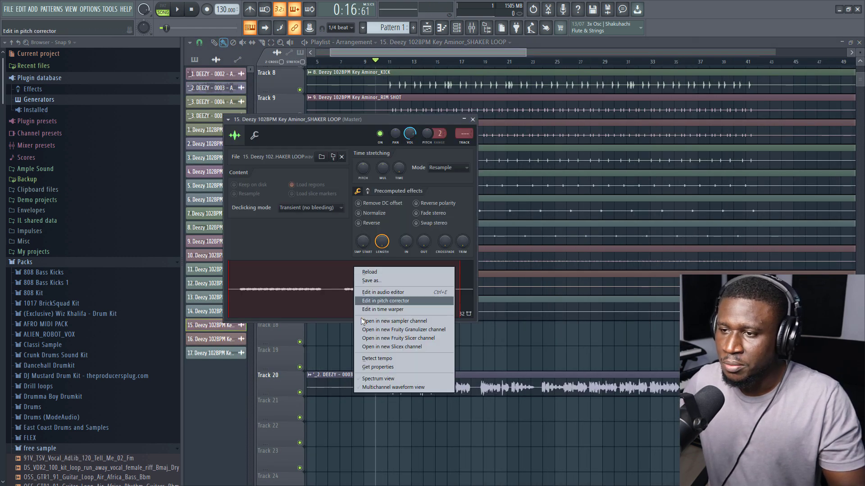
{"action": "left_click", "coordinate": [377, 358]}
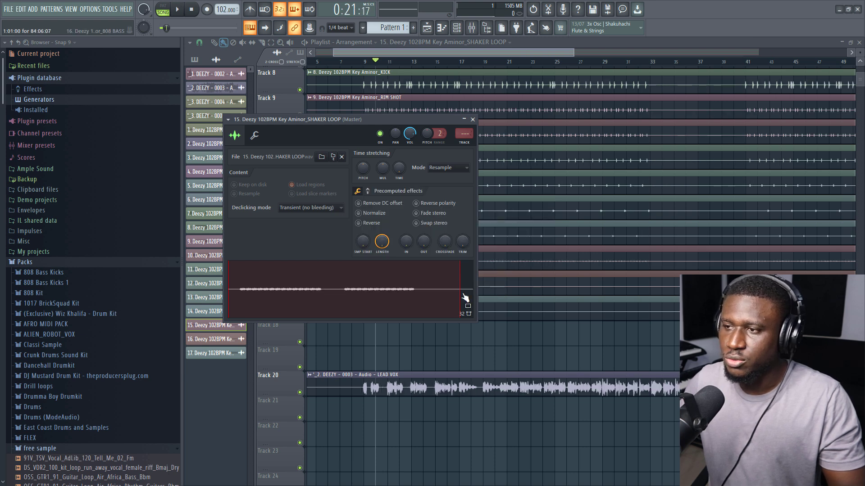
{"action": "left_click", "coordinate": [472, 119]}
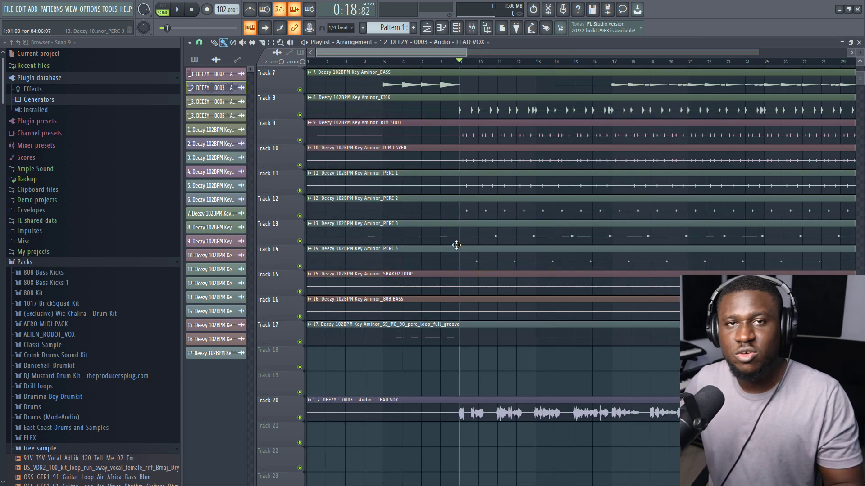
Step: Solo Track 20 and slice the LEAD VOX audio clip in the Playlist
{"action": "scroll", "scroll_direction": "down", "scroll_amount": 3}
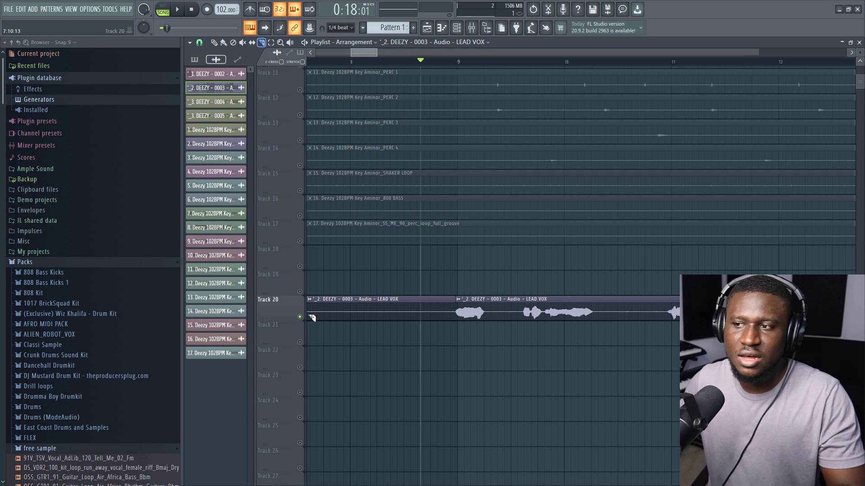
{"action": "left_click", "coordinate": [212, 42]}
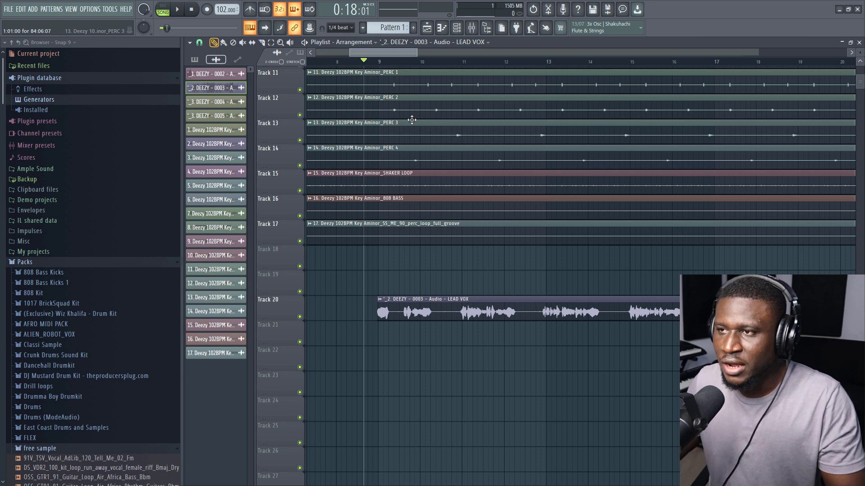
{"action": "left_click", "coordinate": [436, 61]}
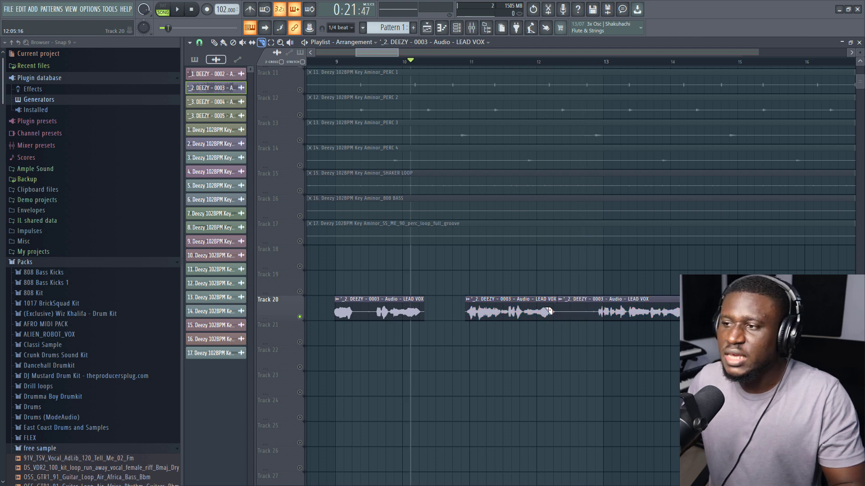
{"action": "left_click", "coordinate": [212, 42]}
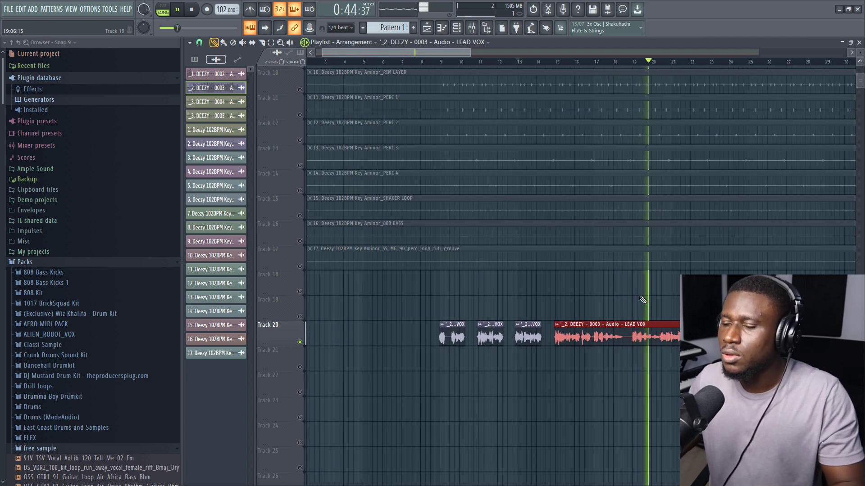
Step: Pack the short LEAD VOX chops tightly ahead of the longer vocal phrase on Track 20
{"action": "double_click", "coordinate": [606, 324]}
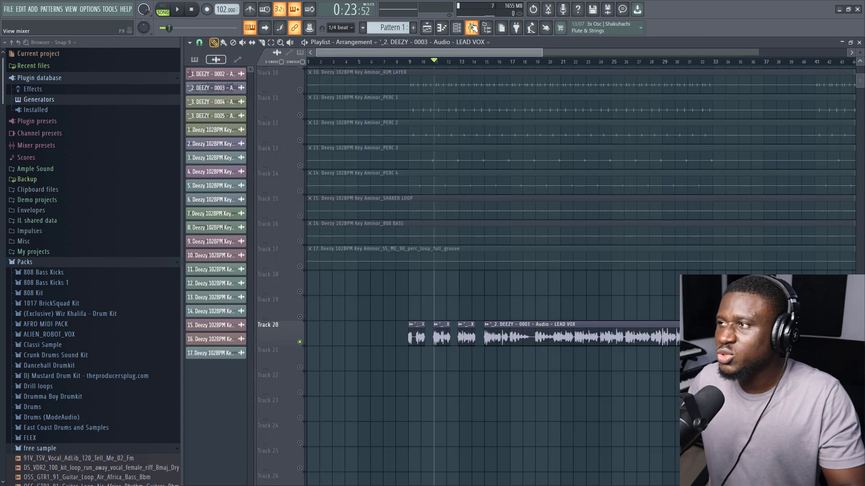
Step: Load RX Pro Mouth De-click into LEAD VOX mixer slot 2 and close its window
{"action": "left_click", "coordinate": [475, 28]}
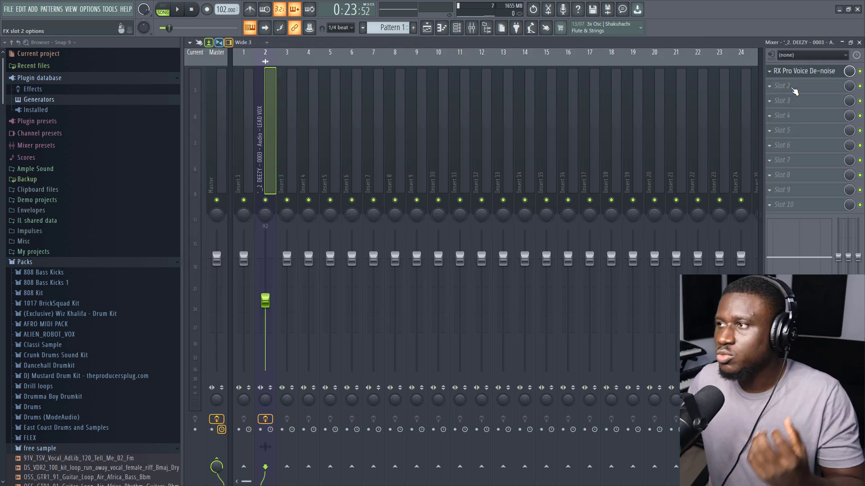
{"action": "left_click", "coordinate": [782, 85]}
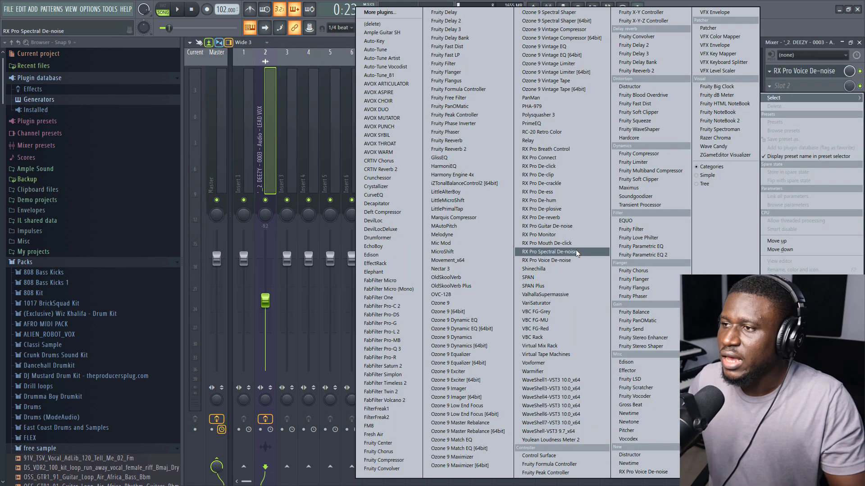
{"action": "mouse_move", "coordinate": [560, 243]}
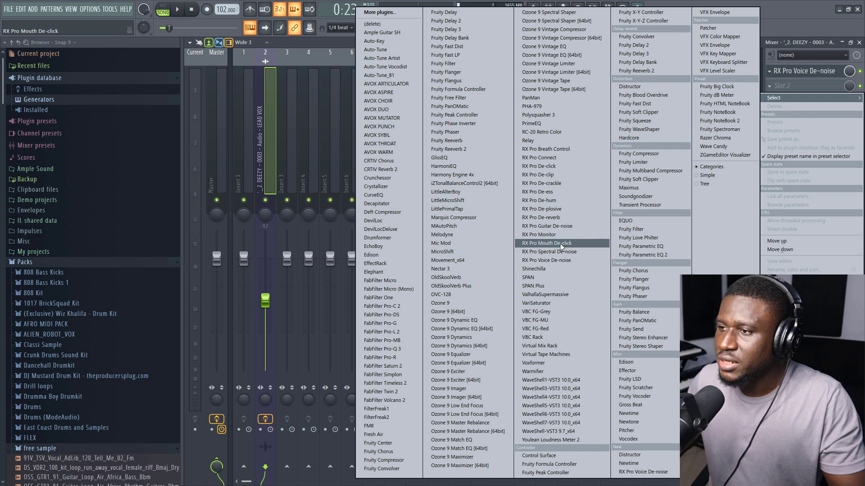
{"action": "left_click", "coordinate": [546, 243]}
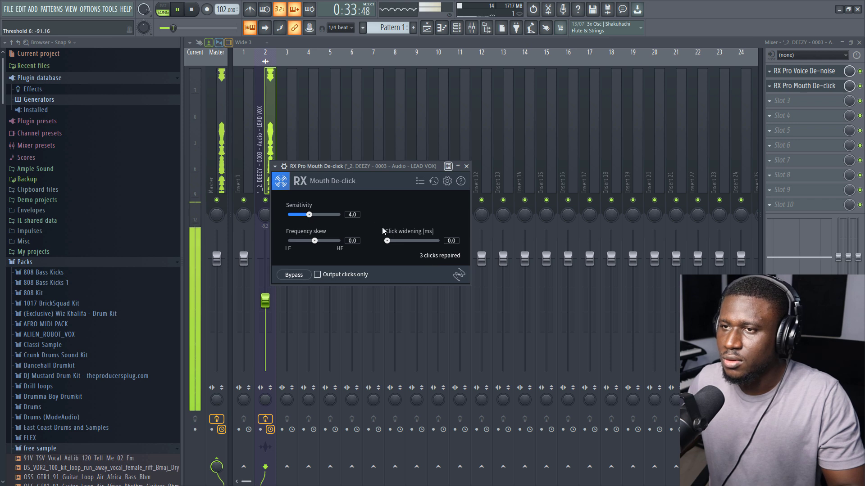
{"action": "left_click", "coordinate": [466, 166]}
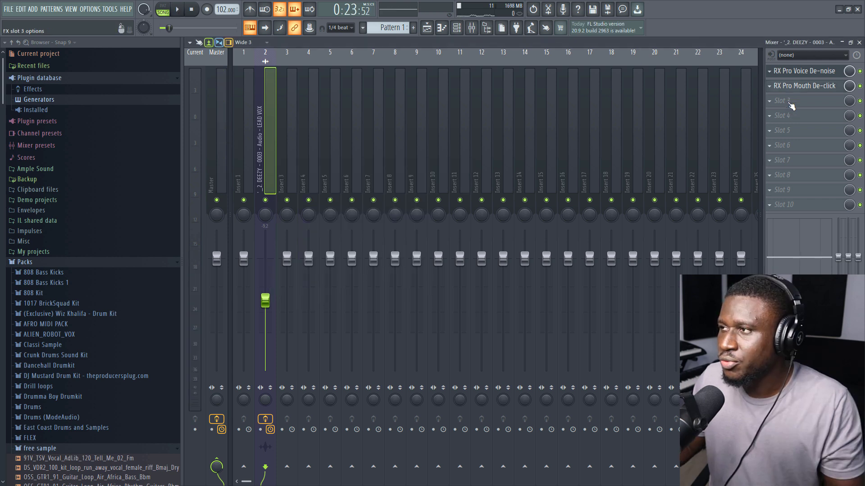
{"action": "left_click", "coordinate": [790, 101]}
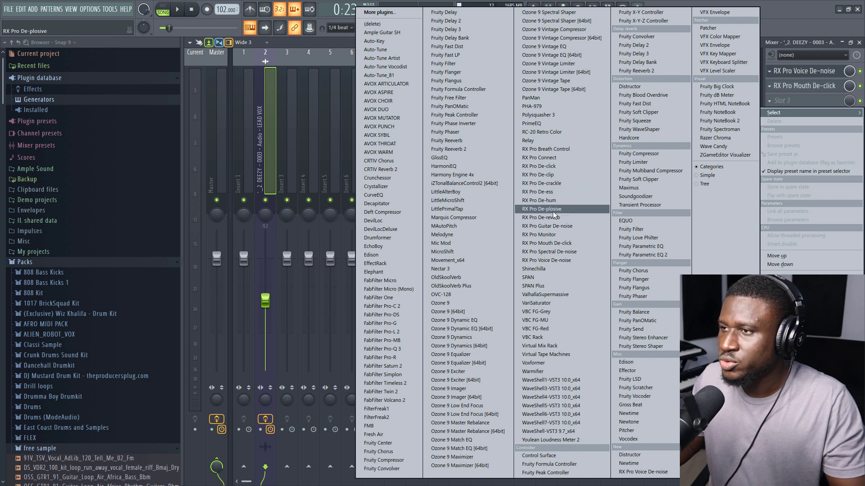
Step: Add RX Pro Breath Control to slot 3 and raise its sensitivity to 78.0
{"action": "left_click", "coordinate": [545, 149]}
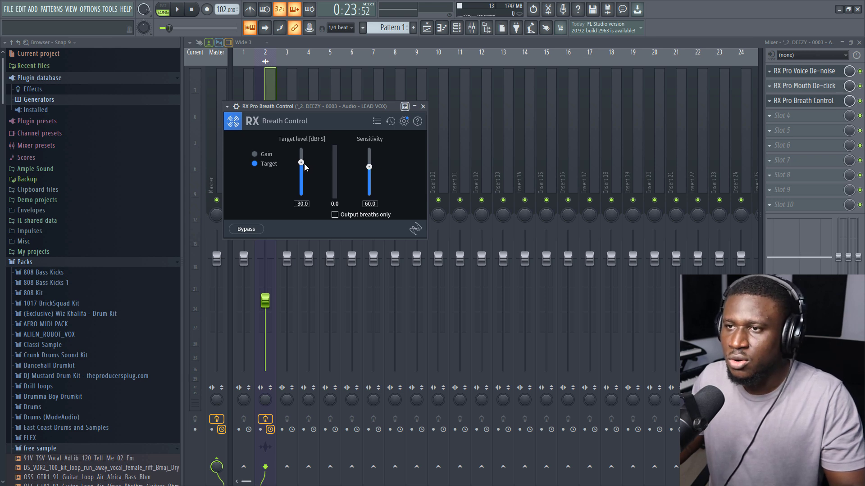
{"action": "left_click_drag", "start_coordinate": [300, 162], "coordinate": [300, 179]}
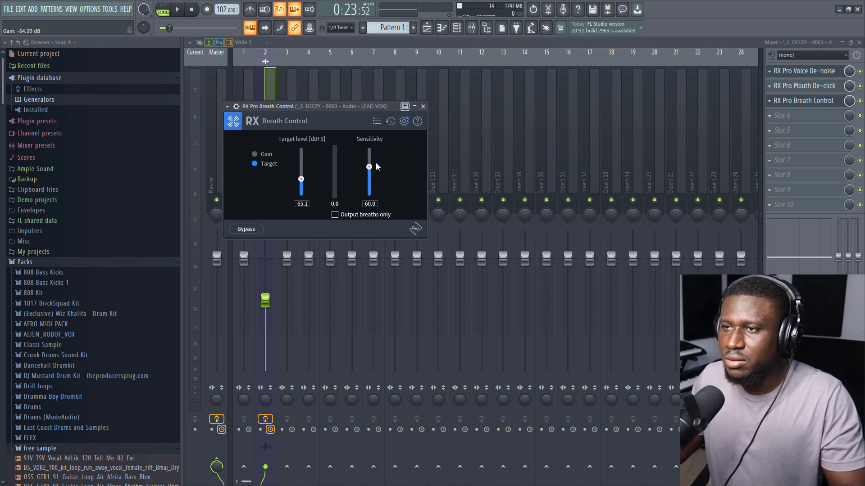
{"action": "left_click_drag", "start_coordinate": [369, 167], "coordinate": [368, 159]}
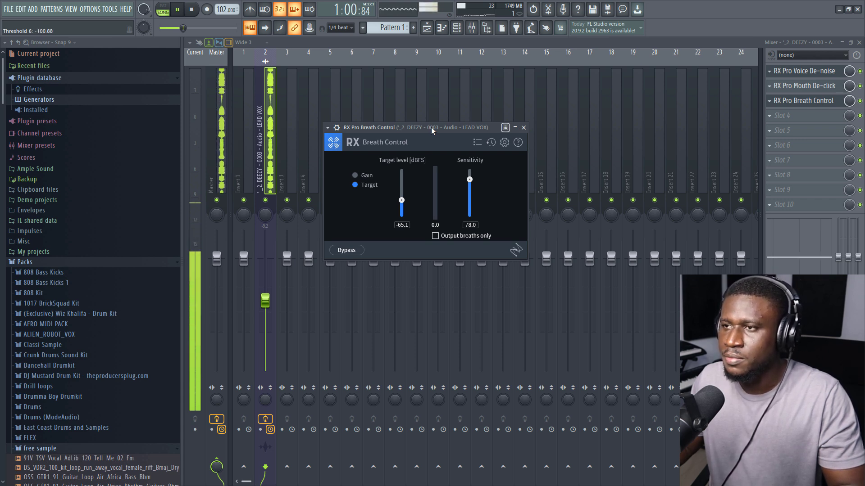
{"action": "left_click_drag", "start_coordinate": [430, 127], "coordinate": [456, 112]}
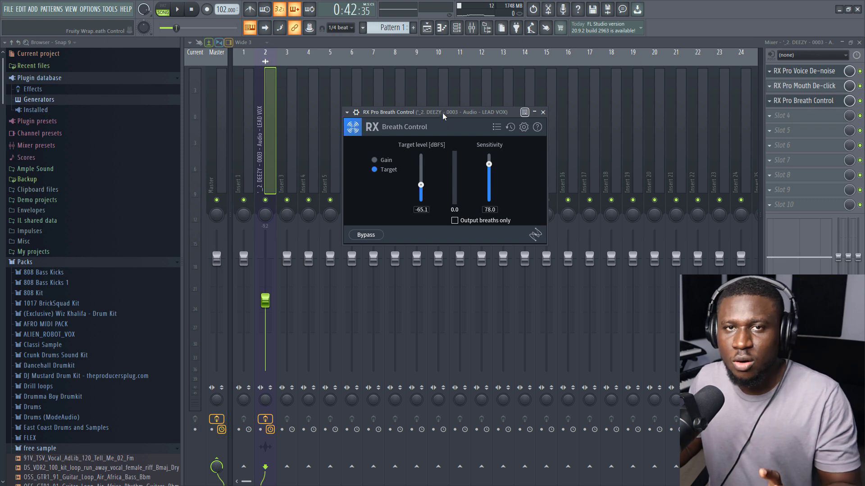
Step: Load Fruity Parametric EQ 2 into the fourth LEAD VOX slot
{"action": "left_click", "coordinate": [543, 112]}
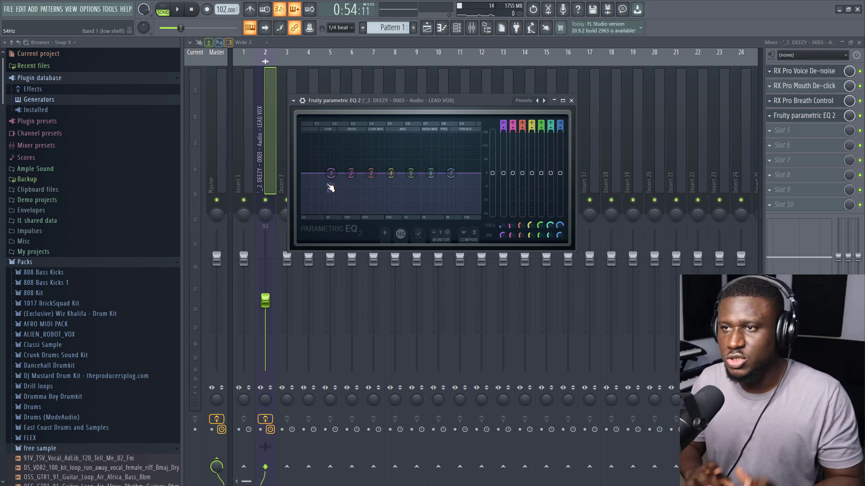
Step: Make EQ band 1 a Steep 8 high-pass filter with its cutoff near 129 Hz
{"action": "right_click", "coordinate": [330, 173]}
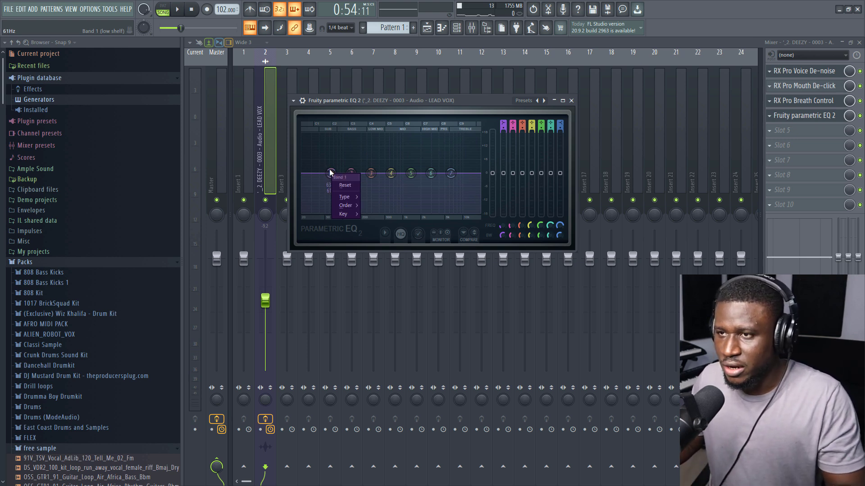
{"action": "left_click", "coordinate": [345, 197]}
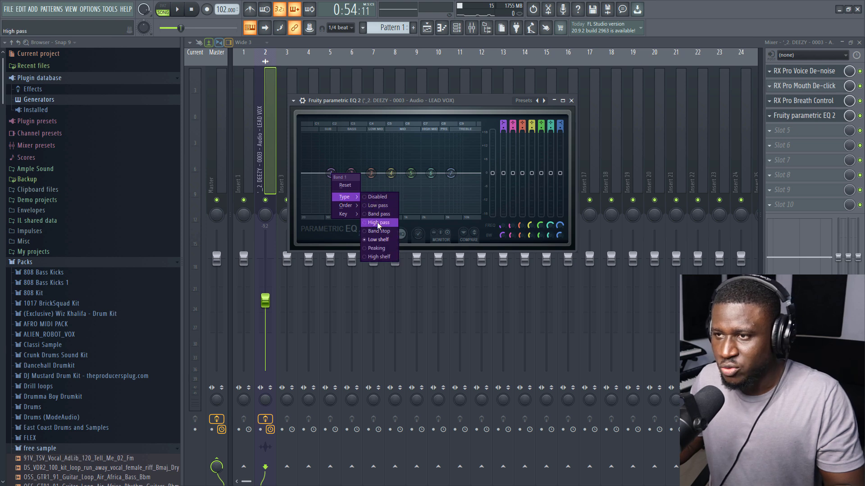
{"action": "left_click", "coordinate": [345, 205]}
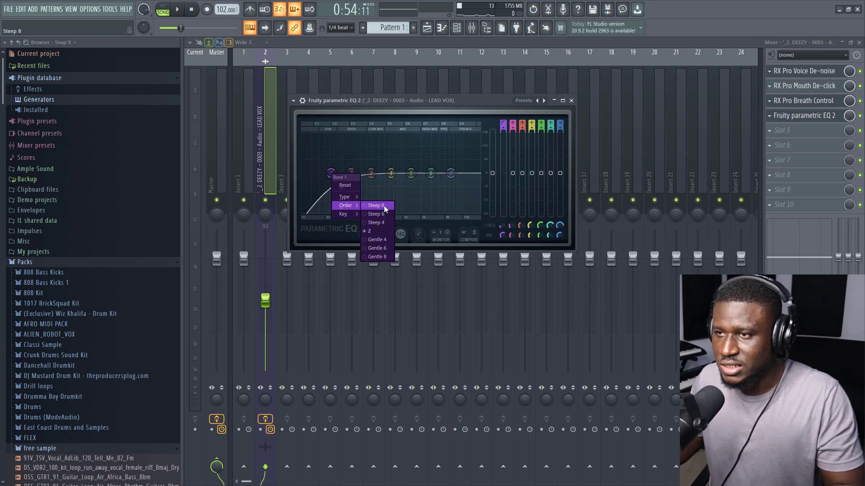
{"action": "left_click", "coordinate": [375, 206]}
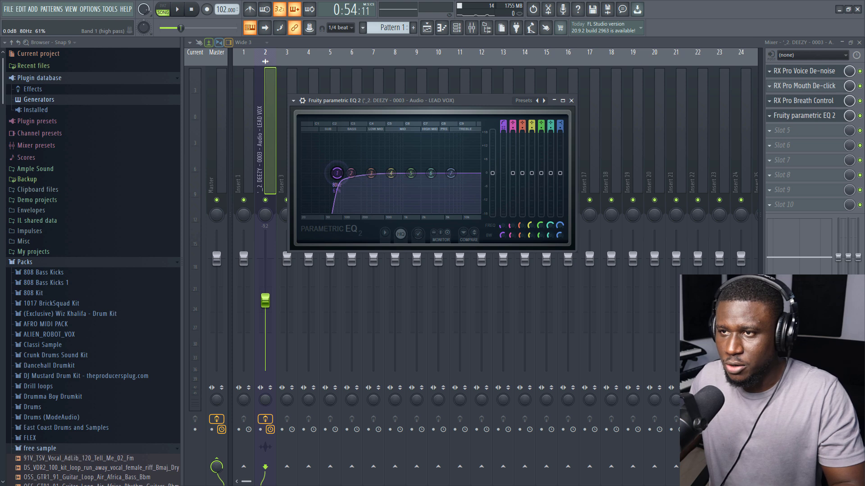
{"action": "left_click_drag", "start_coordinate": [337, 172], "coordinate": [350, 173]}
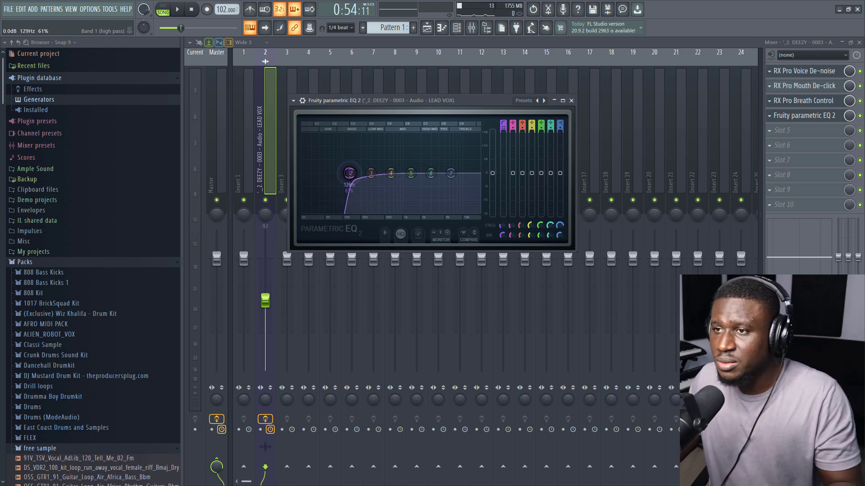
{"action": "left_click_drag", "start_coordinate": [348, 174], "coordinate": [345, 175]}
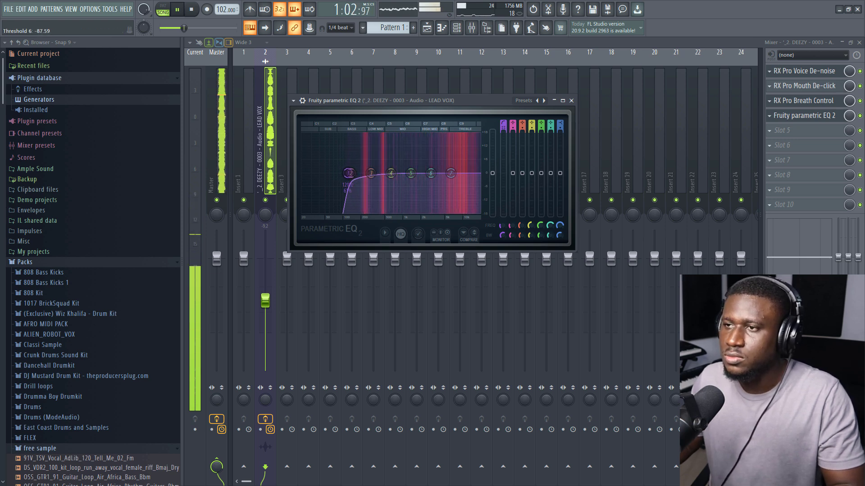
Step: Lower the ~6.2 kHz high-shelf band slightly and close the EQ window
{"action": "left_click_drag", "start_coordinate": [450, 173], "coordinate": [450, 188]}
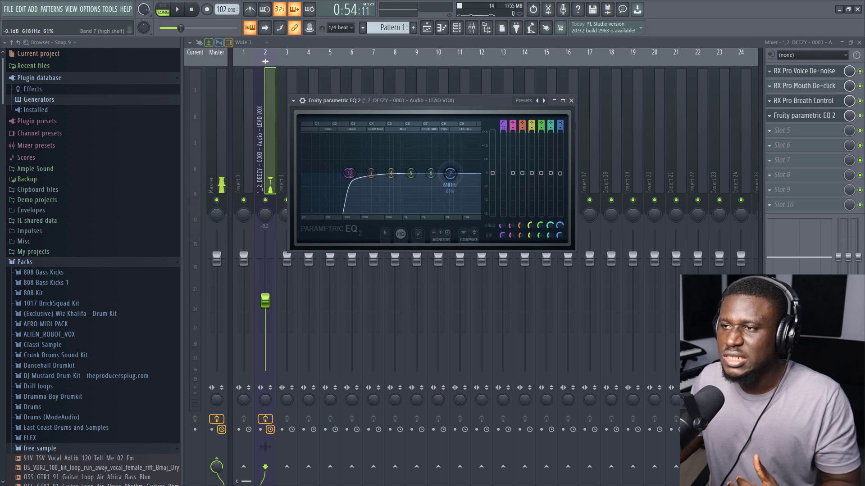
{"action": "left_click_drag", "start_coordinate": [450, 174], "coordinate": [449, 181]}
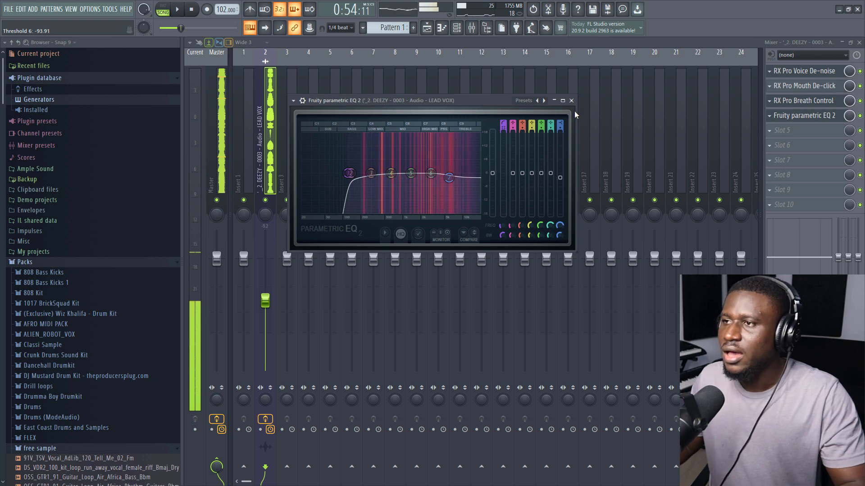
{"action": "left_click", "coordinate": [571, 100]}
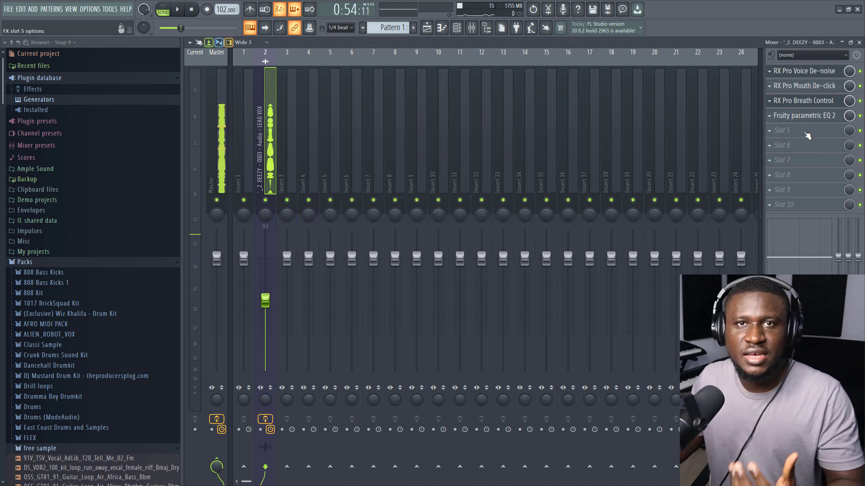
Step: Add RX Pro De-ess to slot 5, keeping −12 dB threshold and 2500 Hz cutoff
{"action": "left_click", "coordinate": [796, 130]}
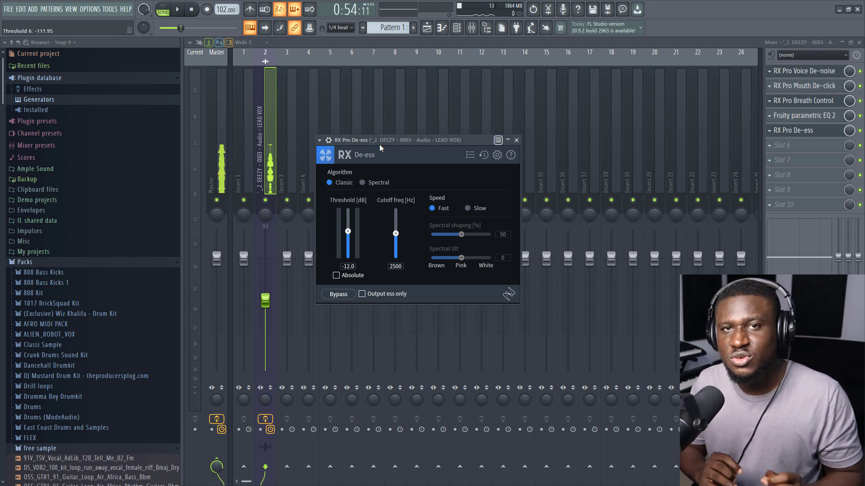
{"action": "left_click", "coordinate": [516, 140]}
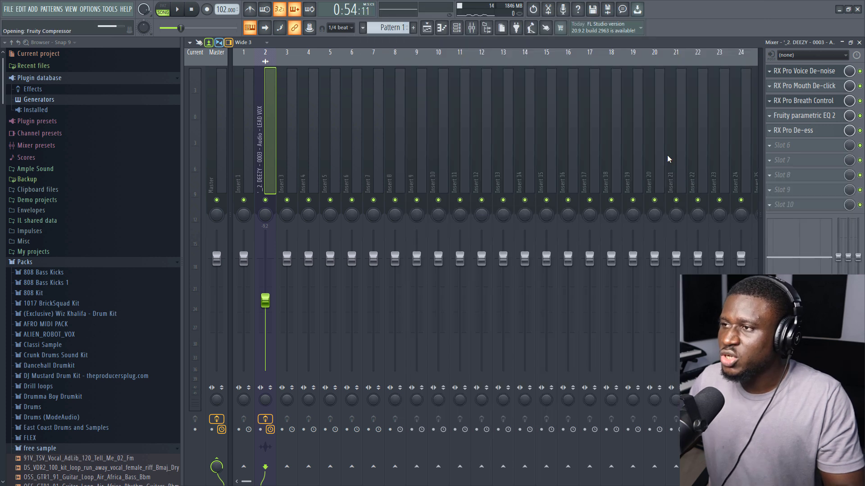
Step: Load Fruity Compressor into slot 6 with threshold -23.4 dB, ratio 4.2:1 and 7.2 dB gain
{"action": "left_click", "coordinate": [798, 145]}
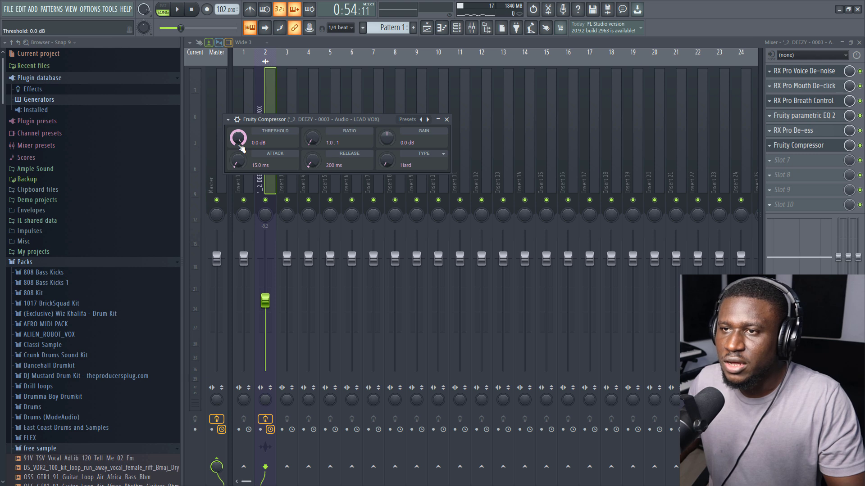
{"action": "left_click_drag", "start_coordinate": [237, 138], "coordinate": [237, 158]}
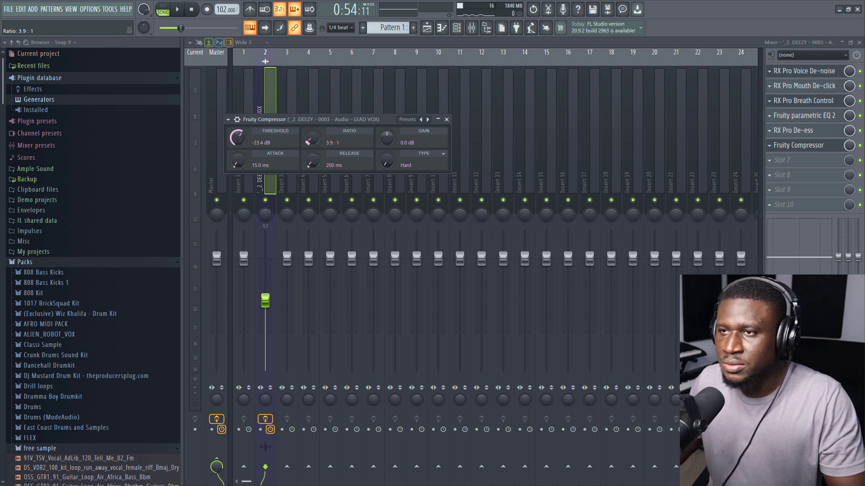
{"action": "left_click_drag", "start_coordinate": [311, 138], "coordinate": [310, 132]}
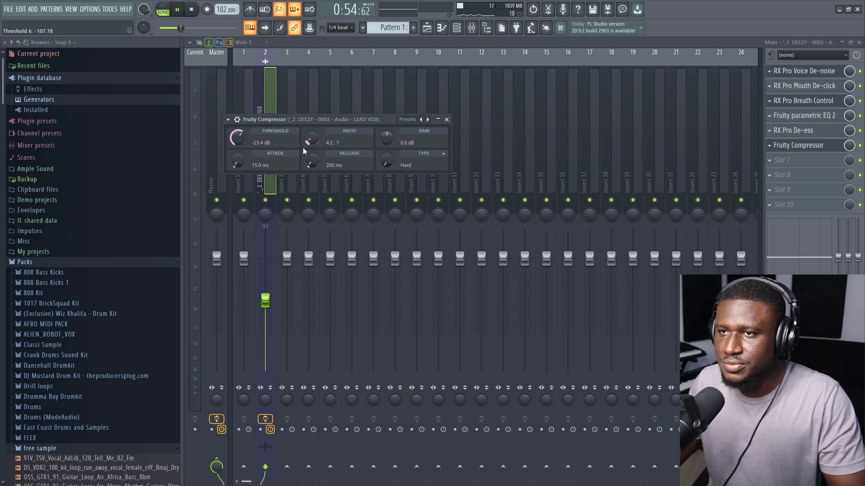
{"action": "left_click_drag", "start_coordinate": [386, 138], "coordinate": [386, 127]}
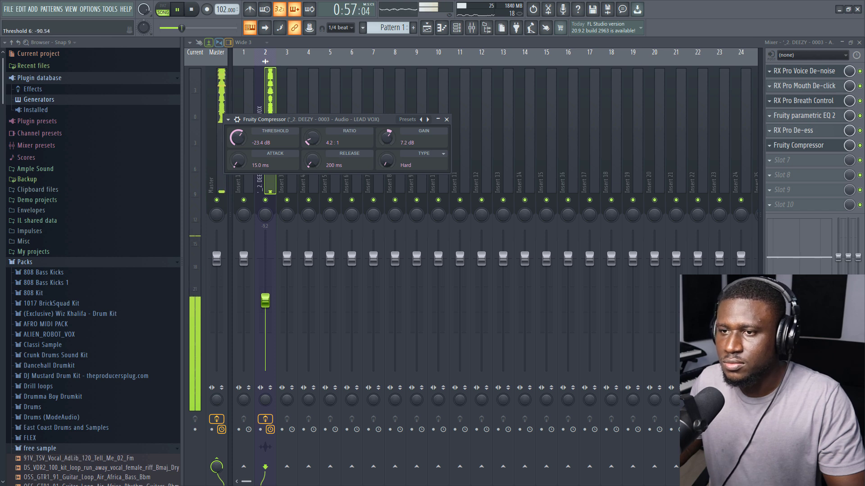
{"action": "left_click", "coordinate": [447, 119]}
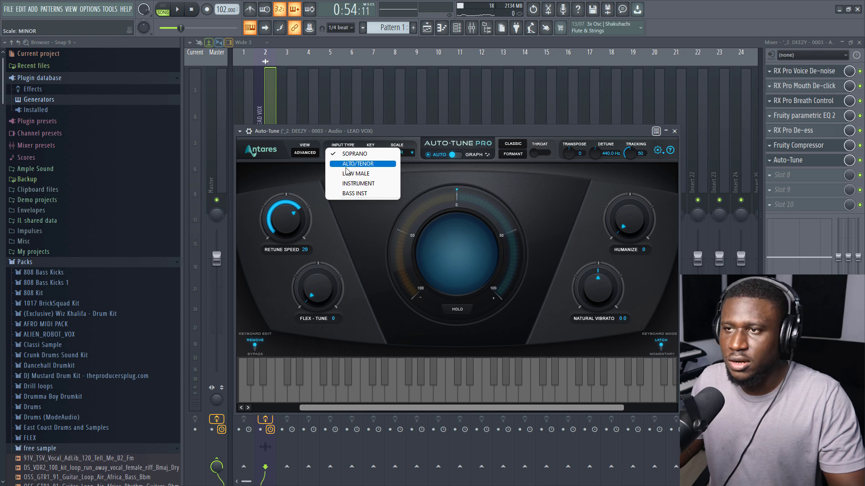
{"action": "mouse_move", "coordinate": [356, 174]}
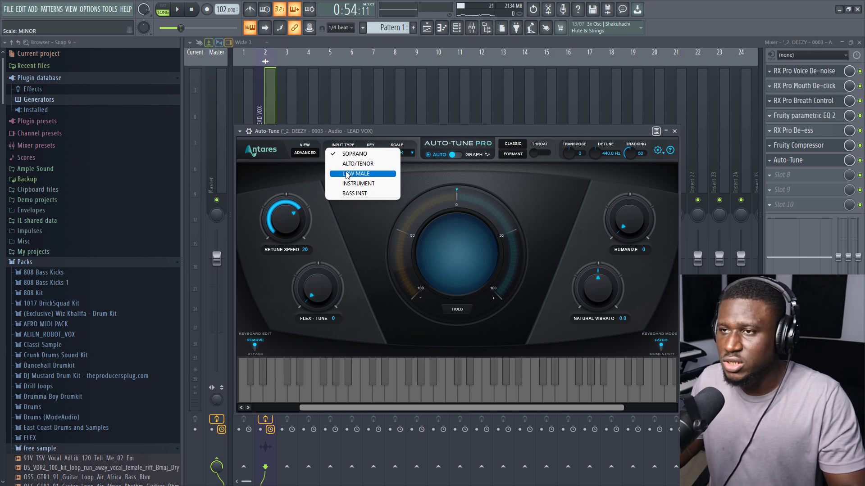
Step: Set Auto-Tune's input type to LOW MALE and retune speed to 14, then close it
{"action": "left_click", "coordinate": [355, 174]}
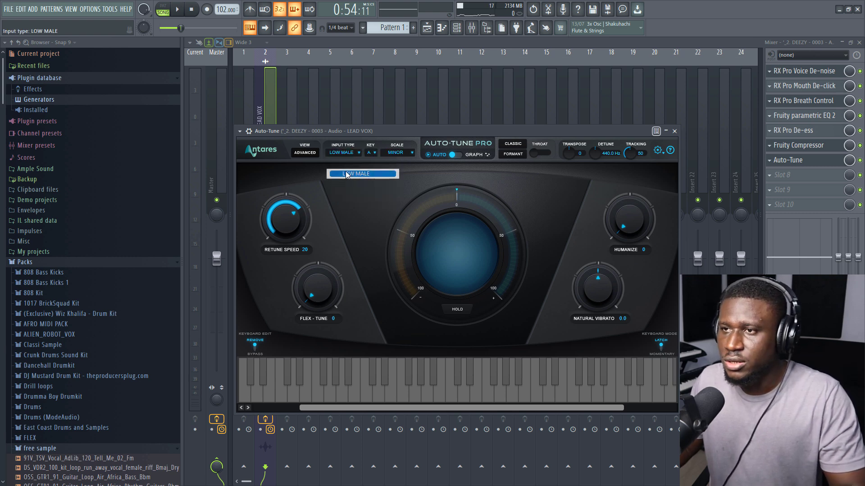
{"action": "left_click_drag", "start_coordinate": [285, 218], "coordinate": [285, 231]}
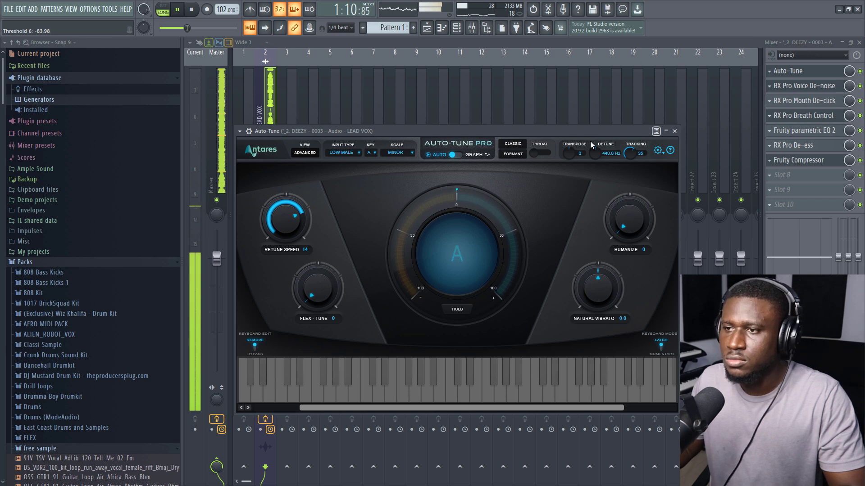
{"action": "left_click", "coordinate": [674, 132]}
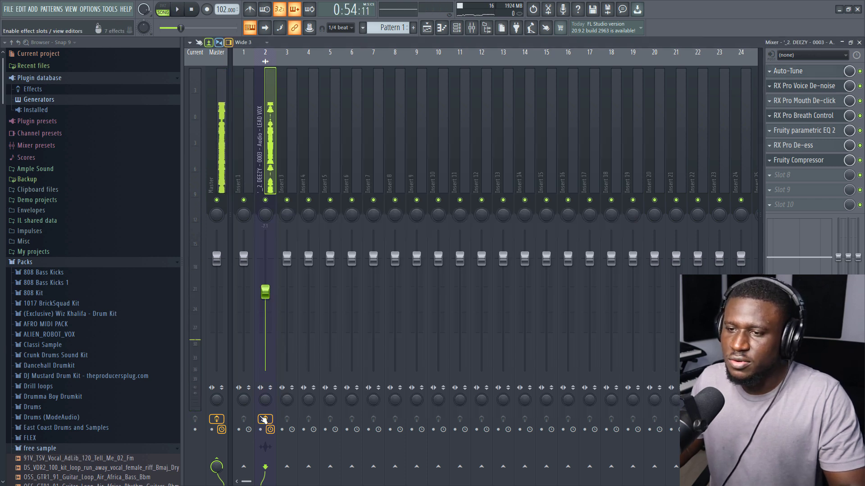